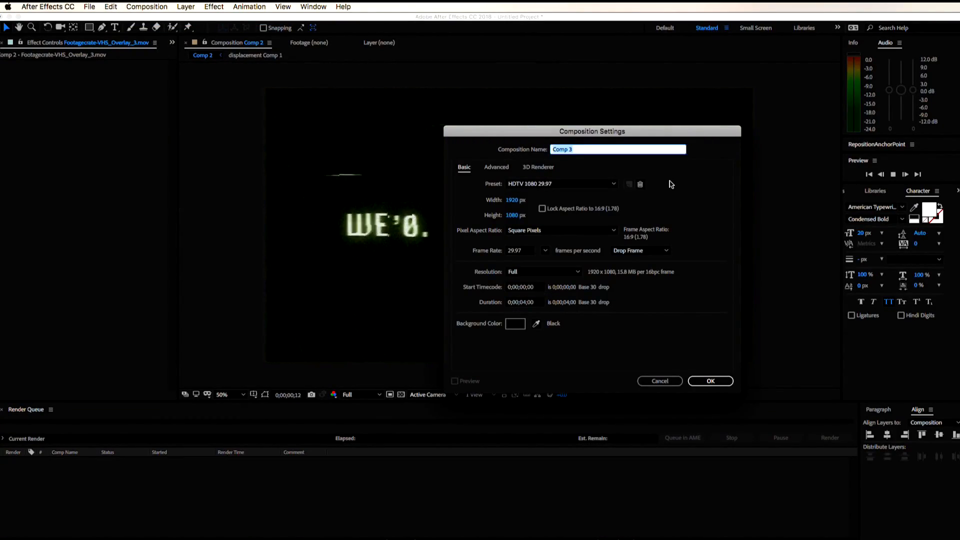
- Name the new HDTV 1080 29.97 composition OLDSCHOOL_GLITCH_EFFECT and confirm it
text(OLDSCH)
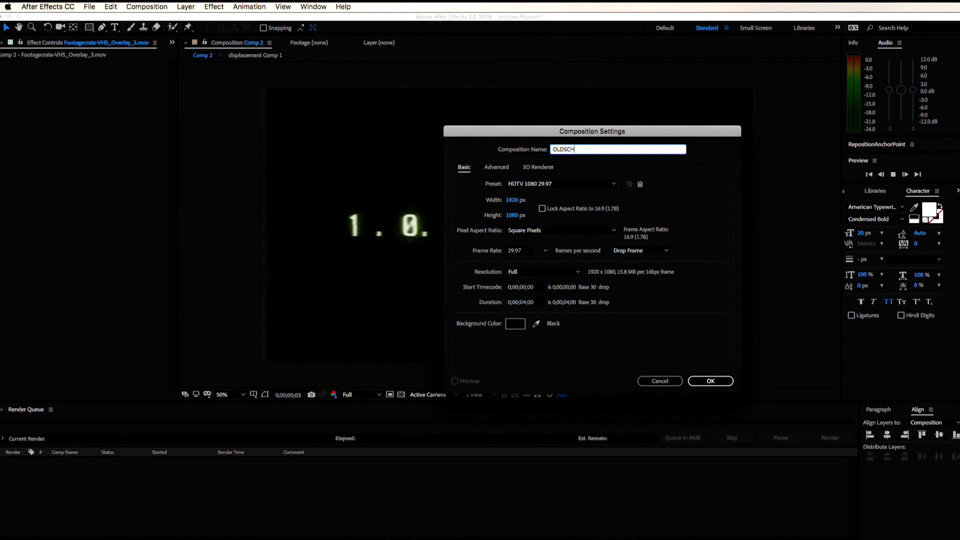
text(OOL_GLITCH)
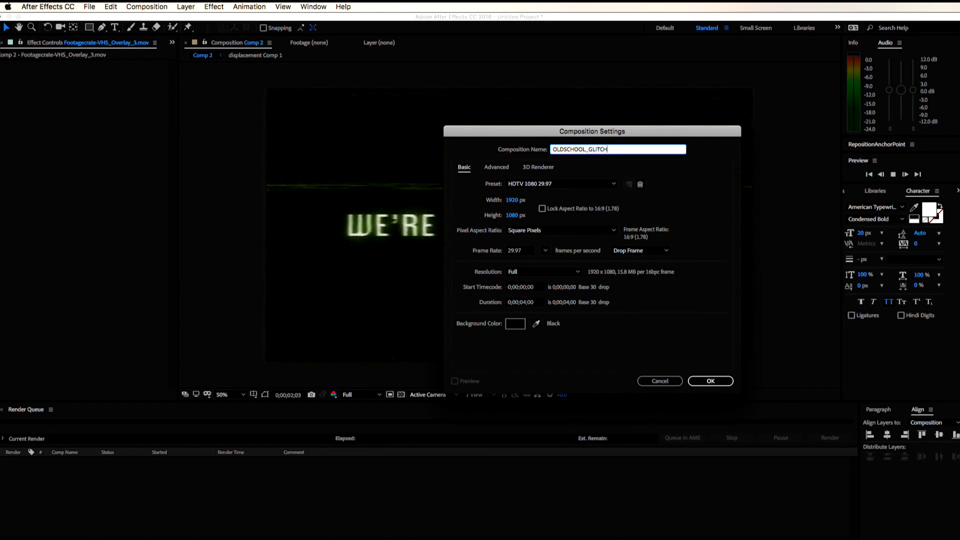
click(710, 380)
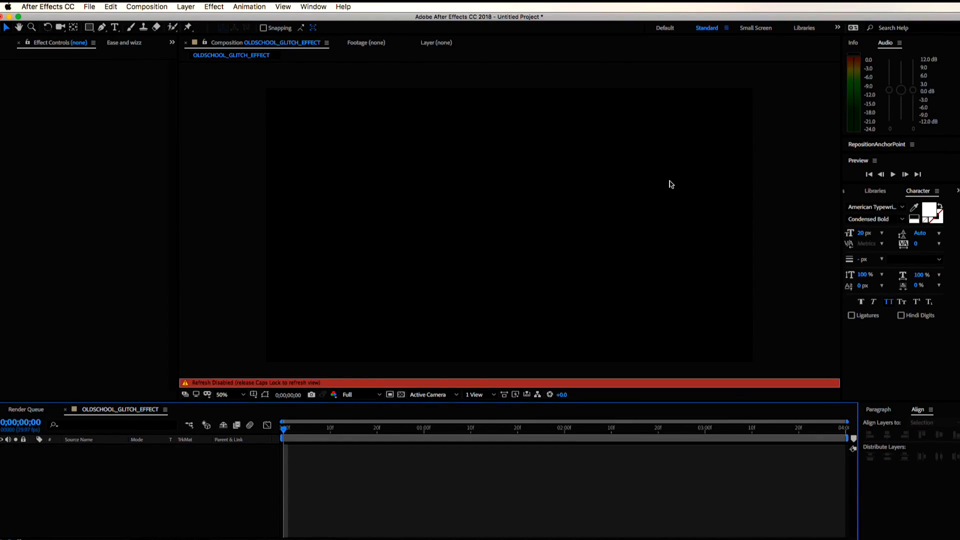
- Write 'we're watching you.' with the Type tool, fit it via Layer > Transform, and set the font to Silom
click(115, 28)
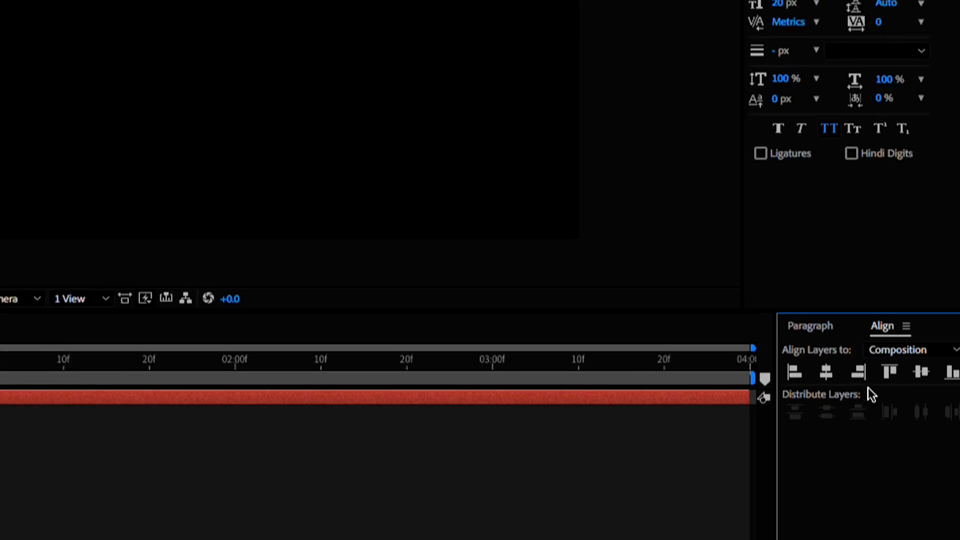
click(186, 7)
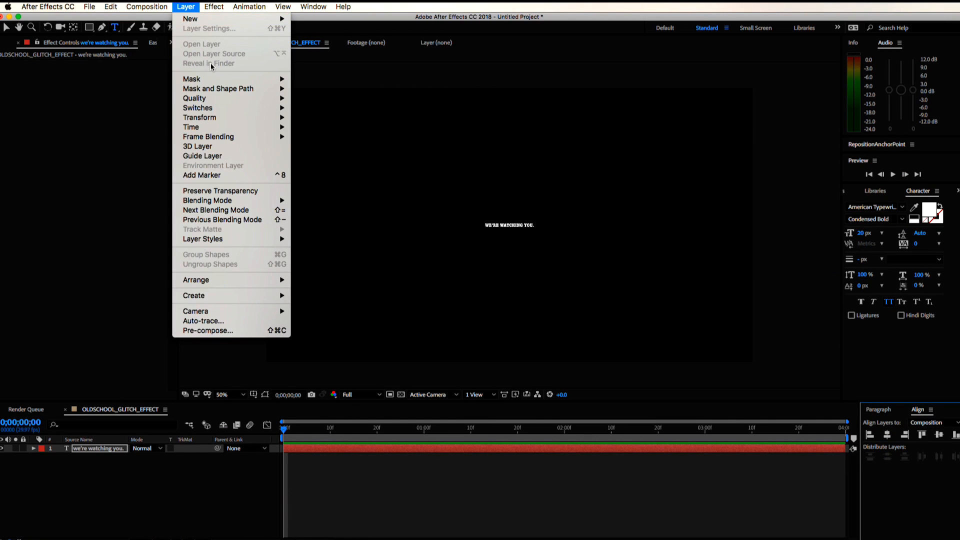
mouse_move(200, 117)
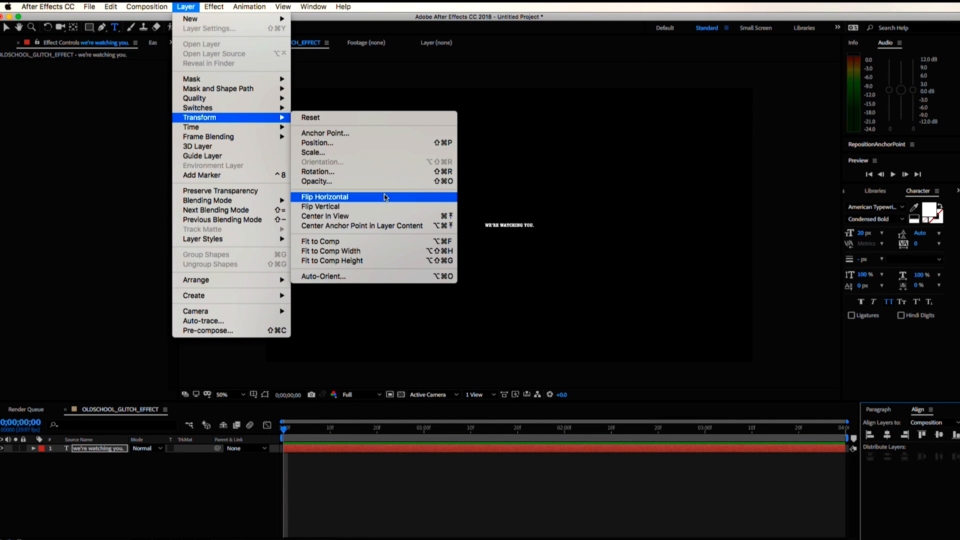
mouse_move(389, 225)
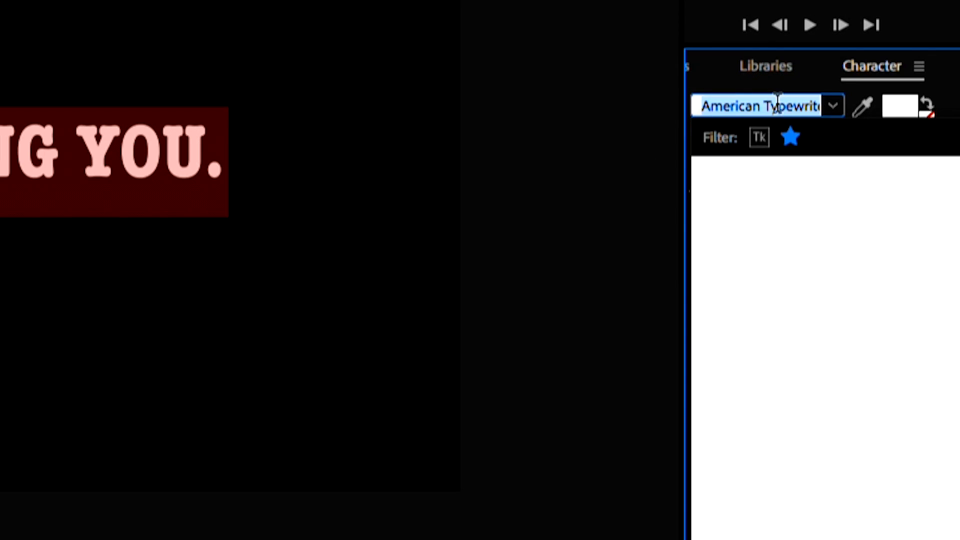
text(silop)
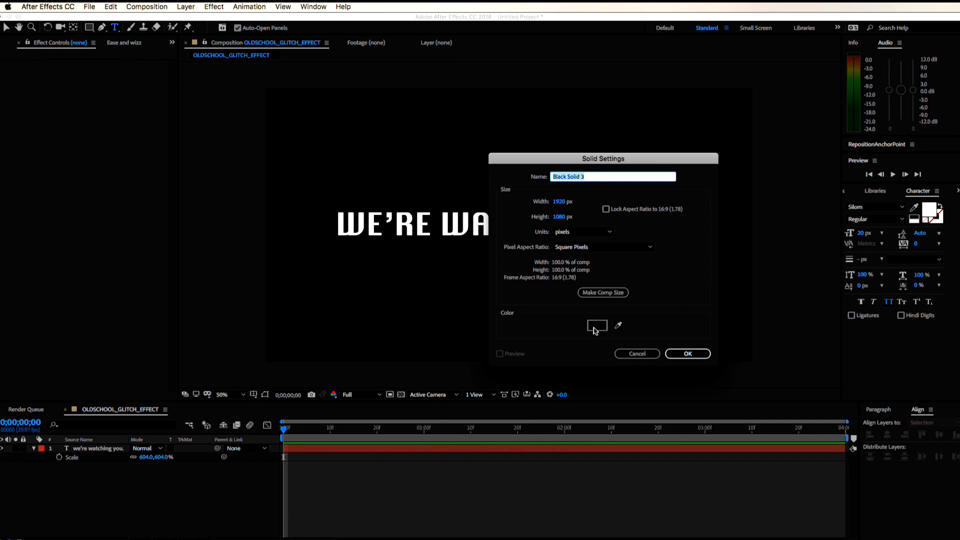
- Create a solid named noise_layer and apply the Noise effect to it
text(noise_)
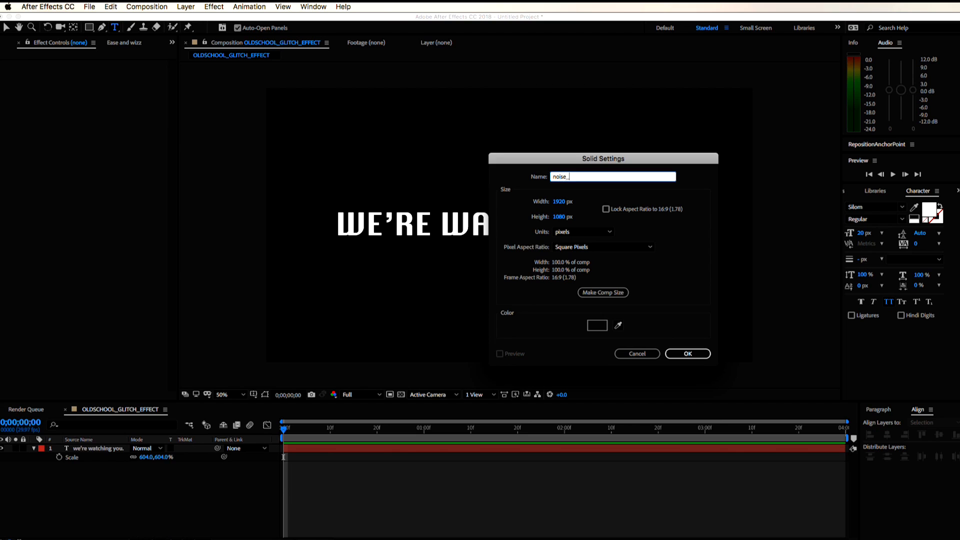
click(687, 353)
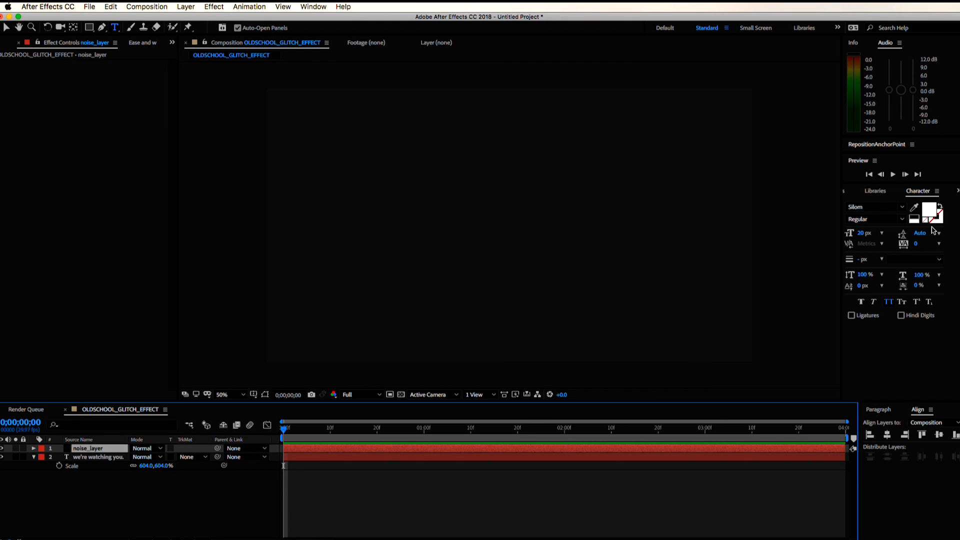
text(noise)
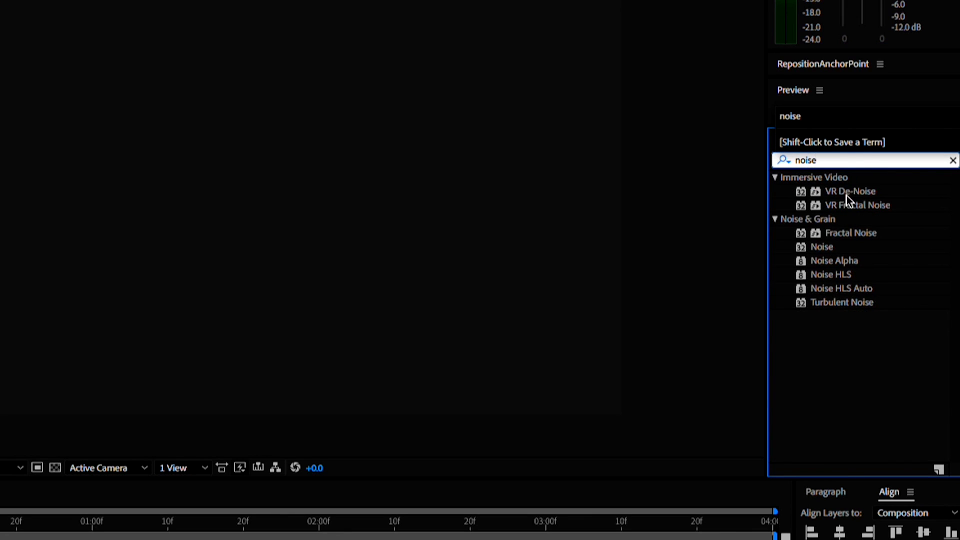
click(822, 247)
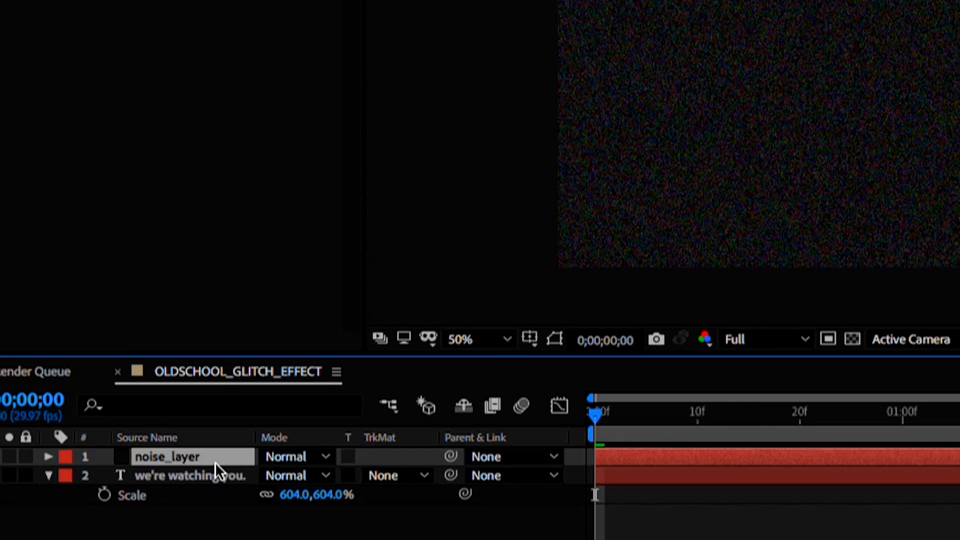
- Blend noise_layer over the text in Screen mode
click(296, 456)
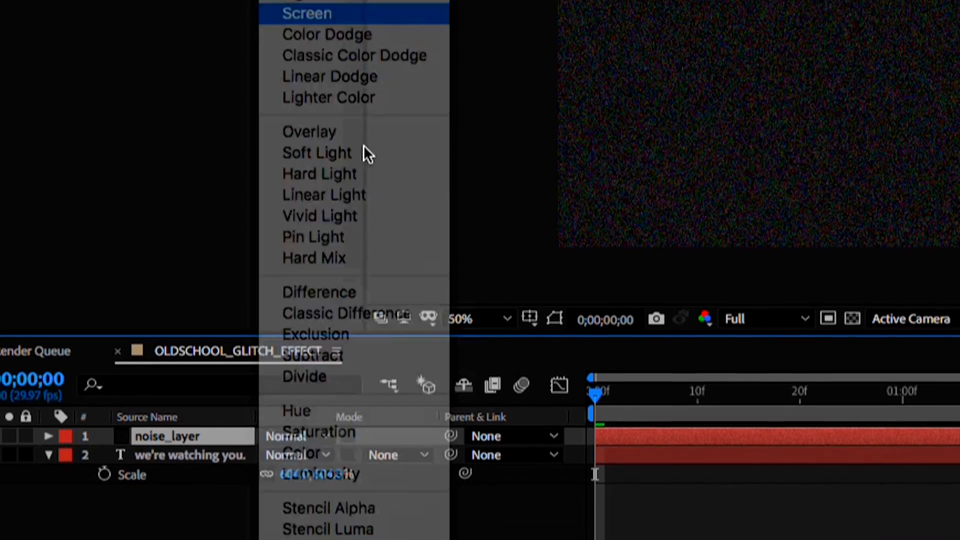
click(306, 13)
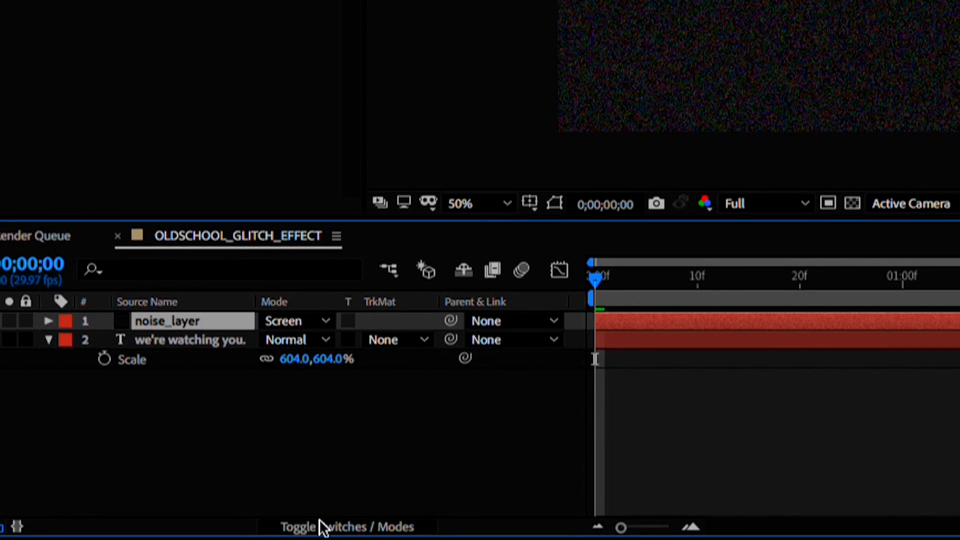
- Add a Character Value animator to the text with its Character Range set to Full Unicode
click(48, 340)
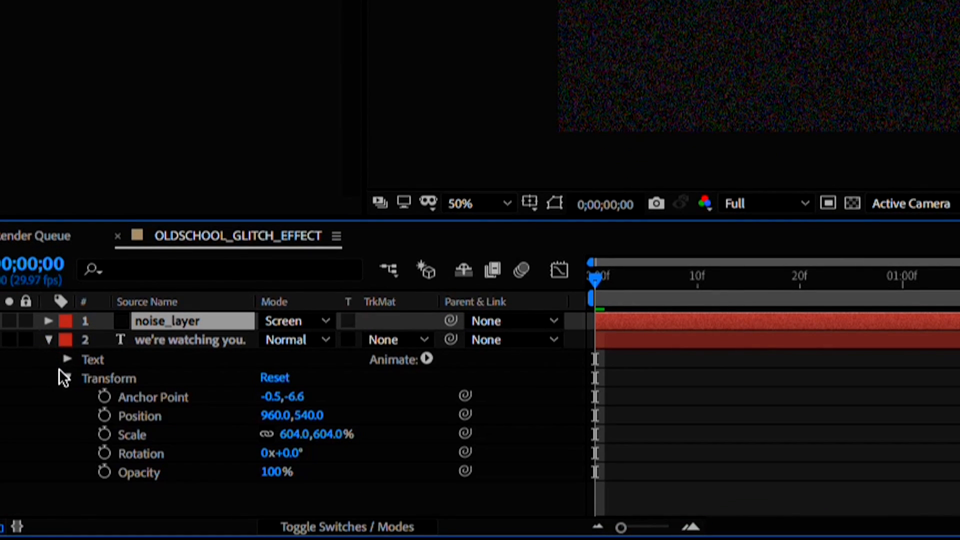
click(427, 359)
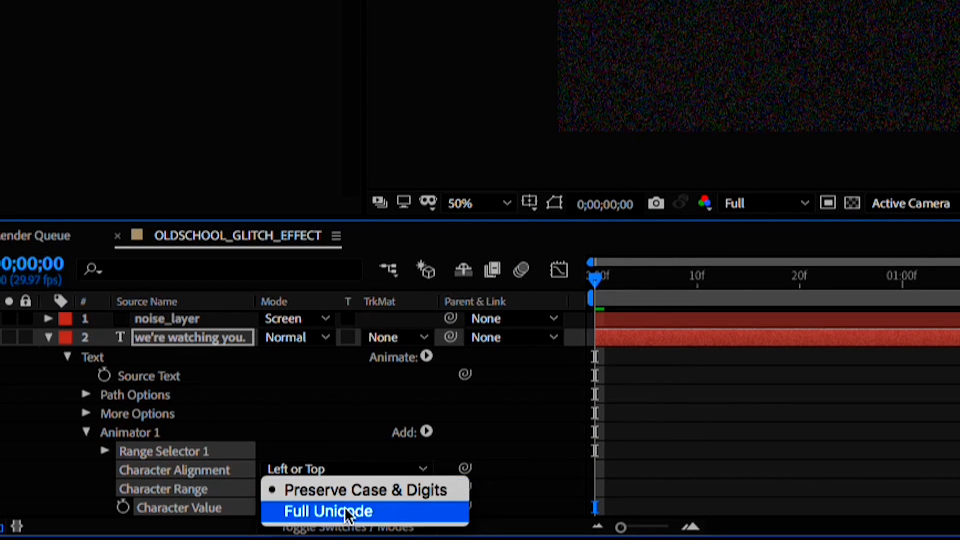
click(329, 511)
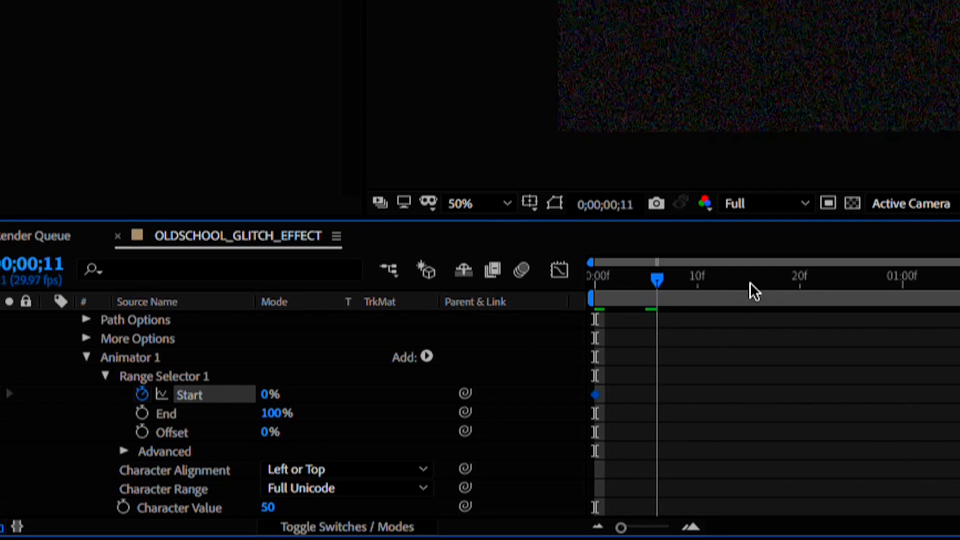
- Keyframe the range Start 0% to 100% at one second and turn Randomize Order on
click(912, 276)
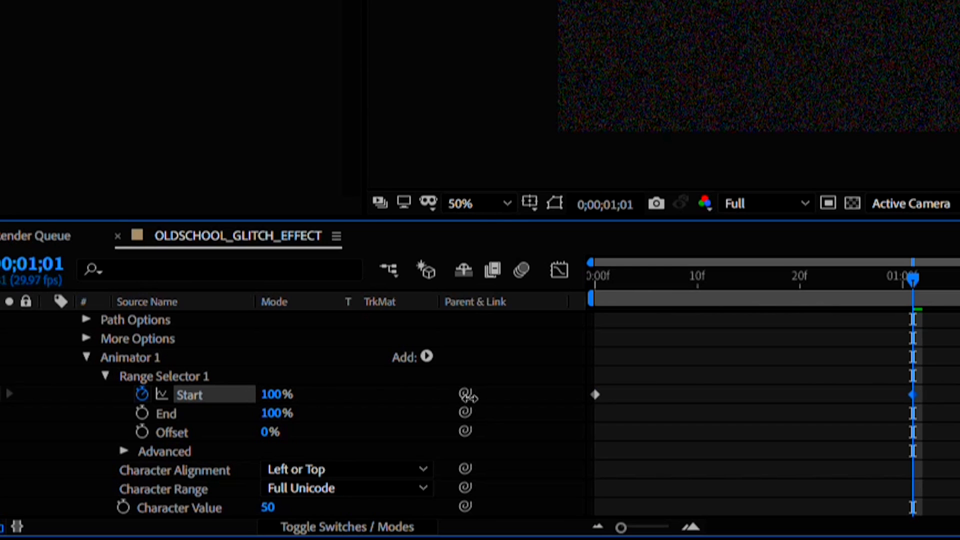
scroll(down, 3)
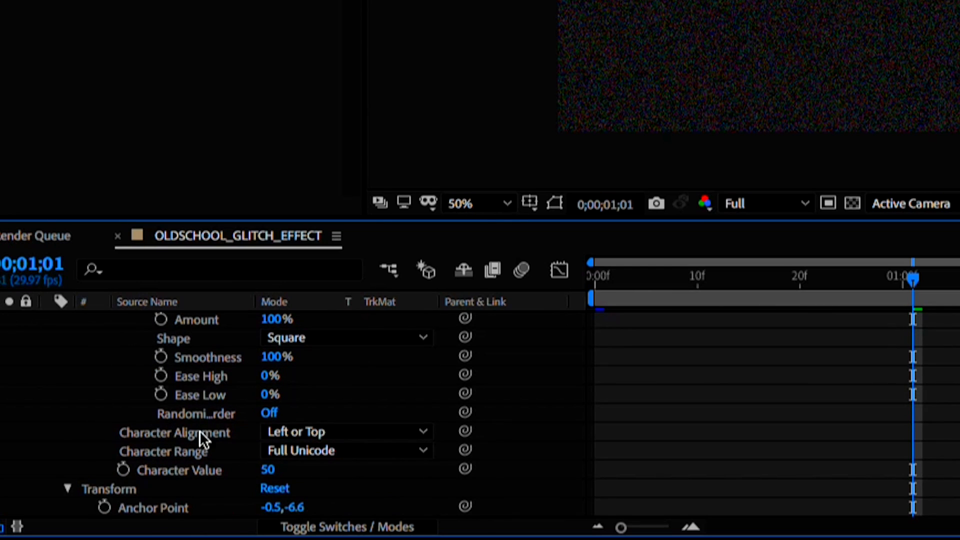
click(268, 412)
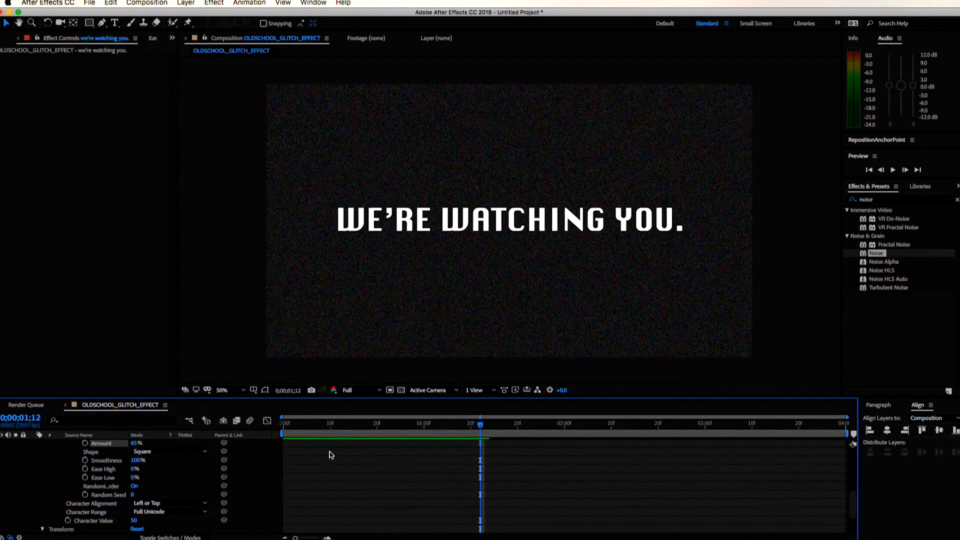
- Apply Fast Box Blur to the text and start an expression on its Blur Radius
text(fast)
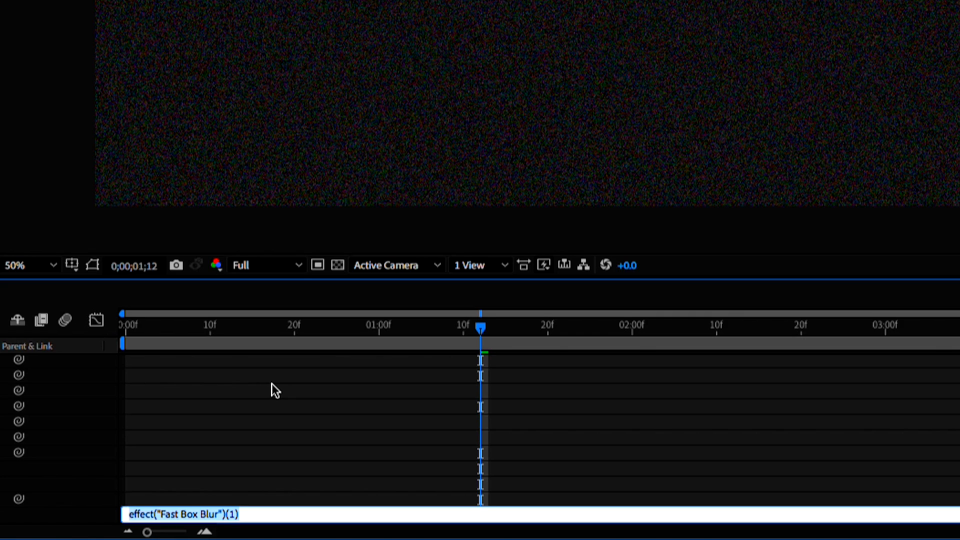
- Set the Blur Radius expression to wiggle(45,2)
text(w)
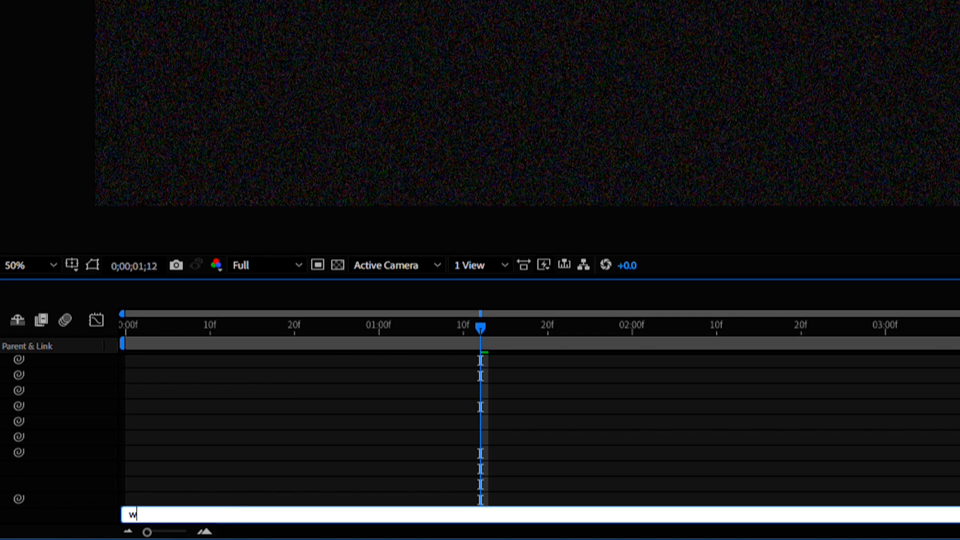
text(iggle()
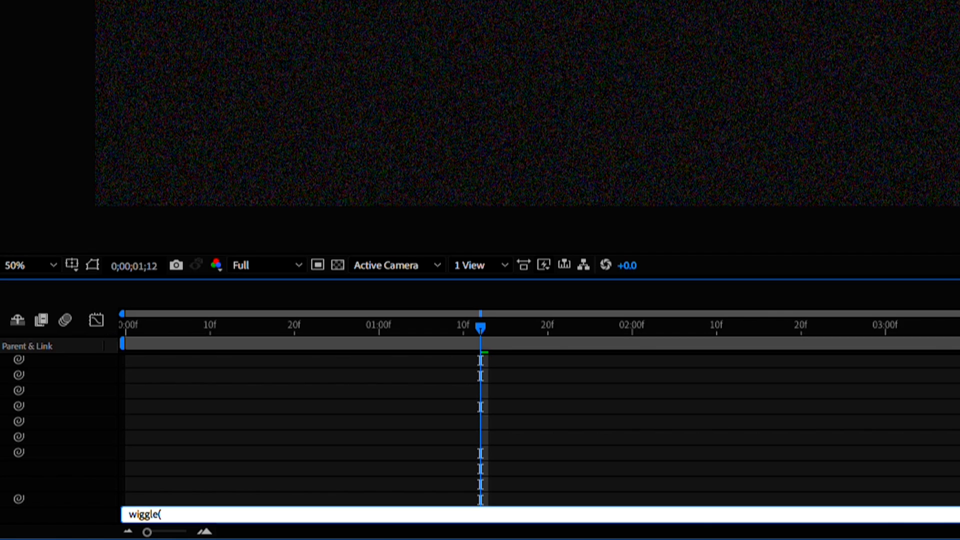
text(45,)
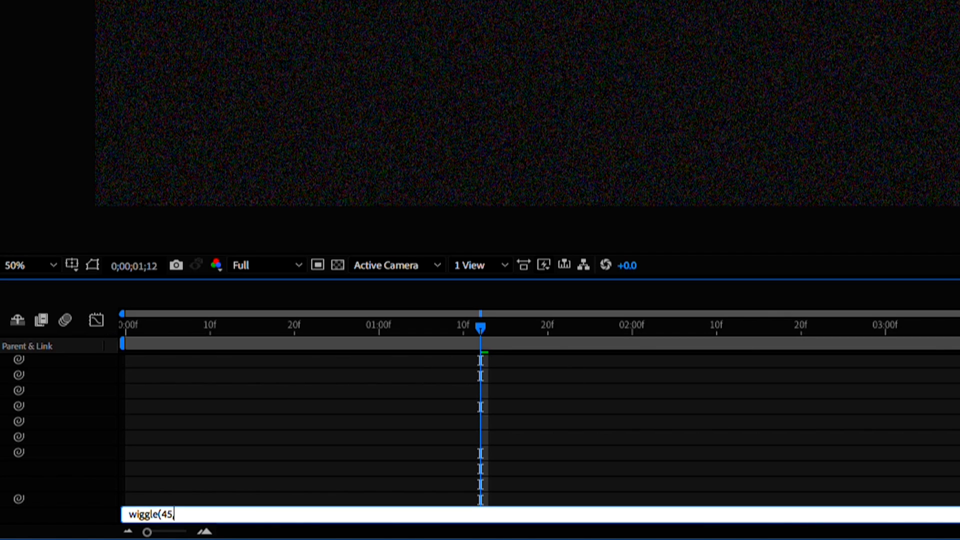
text(,)
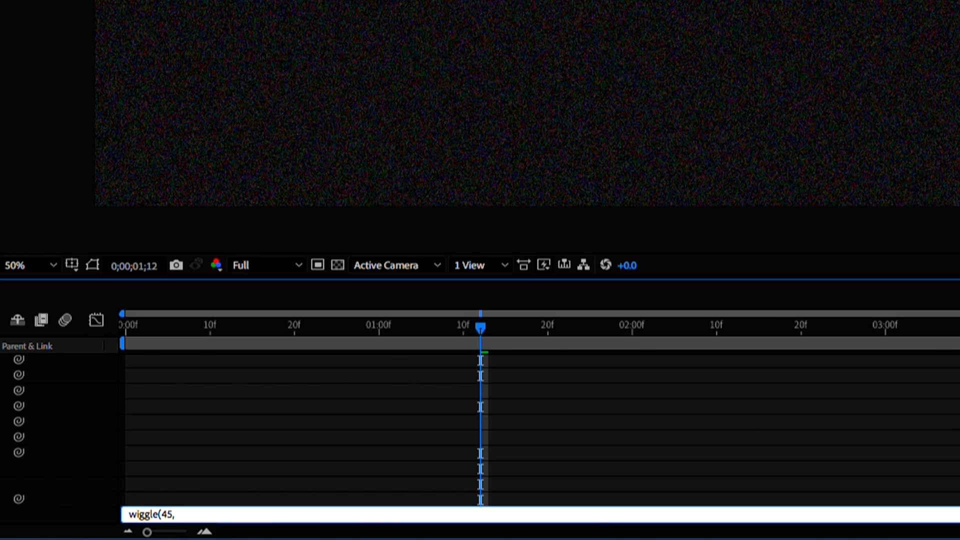
mouse_move(637, 483)
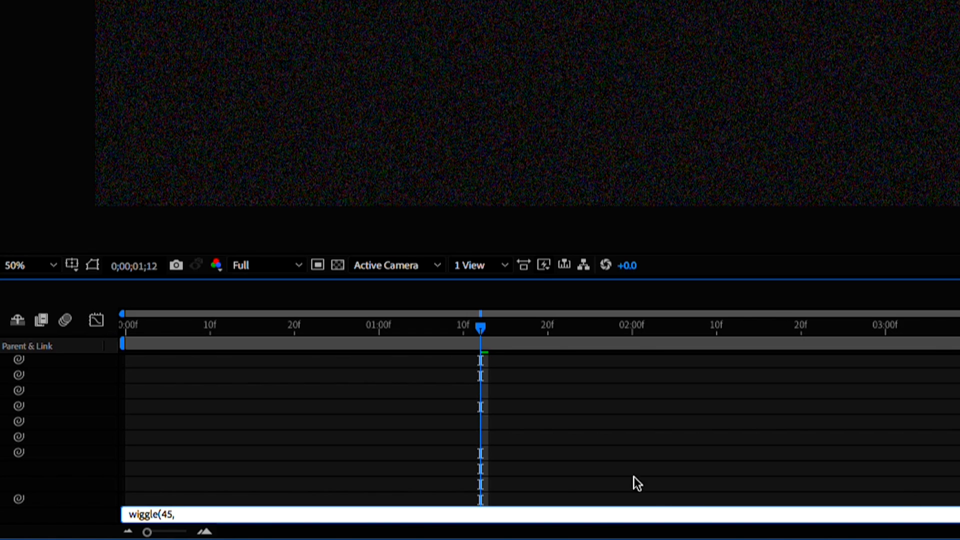
text(2)
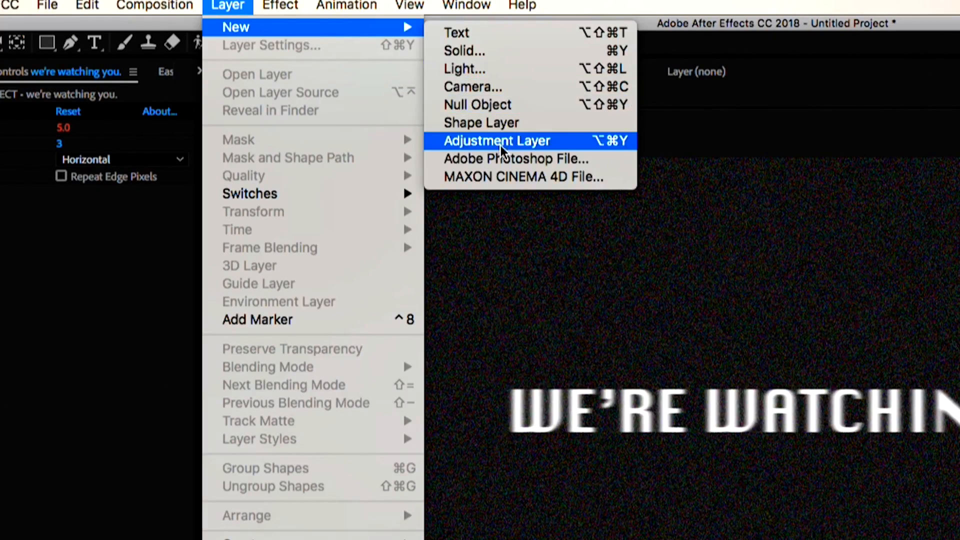
- Add an adjustment layer with Tritone and pick a green midtones colour
click(496, 141)
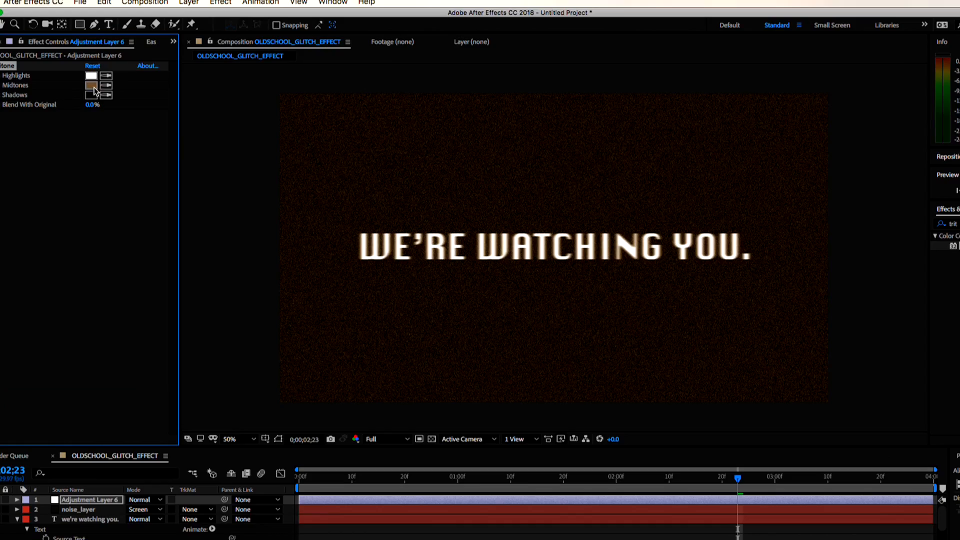
click(91, 85)
text(glow)
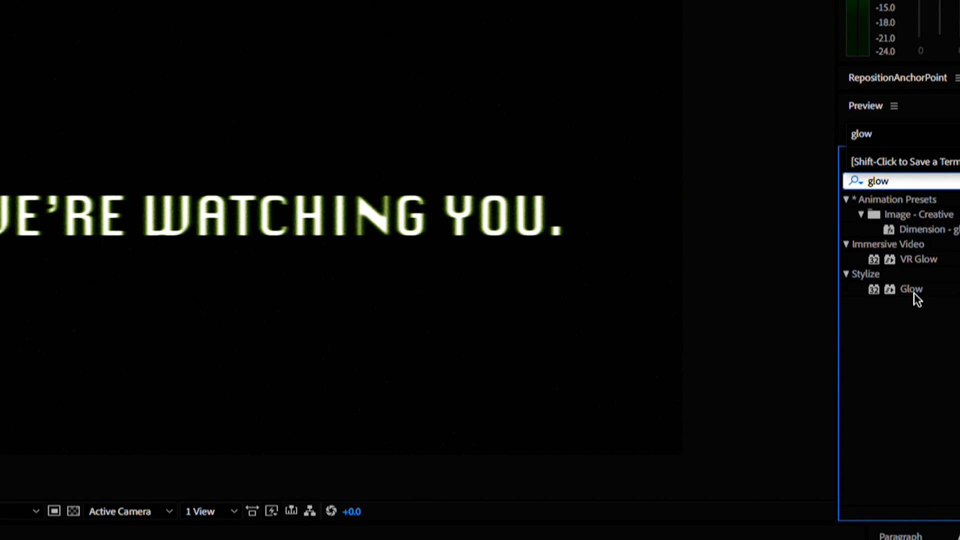
- Apply Glow to the adjustment layer and raise its intensity so the text glows
click(912, 288)
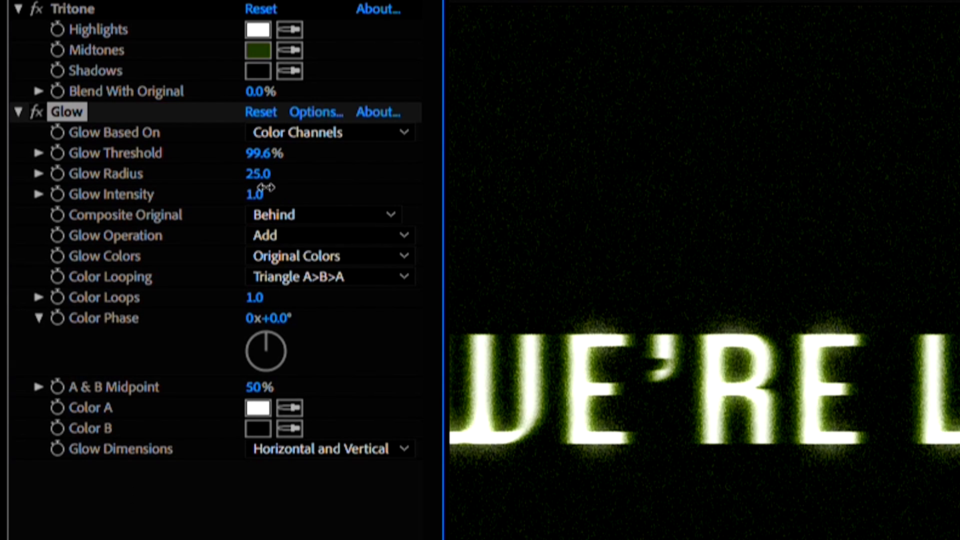
drag(257, 173, 282, 173)
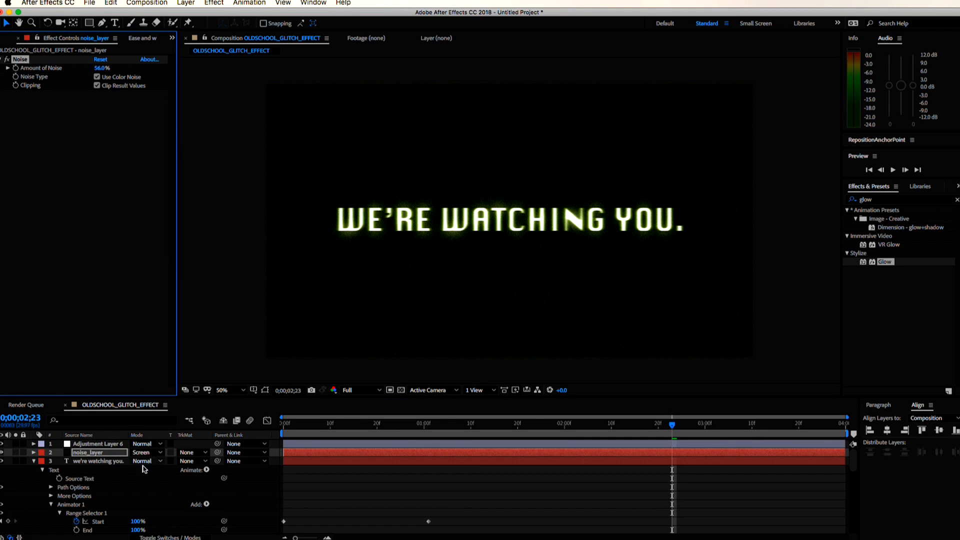
click(98, 460)
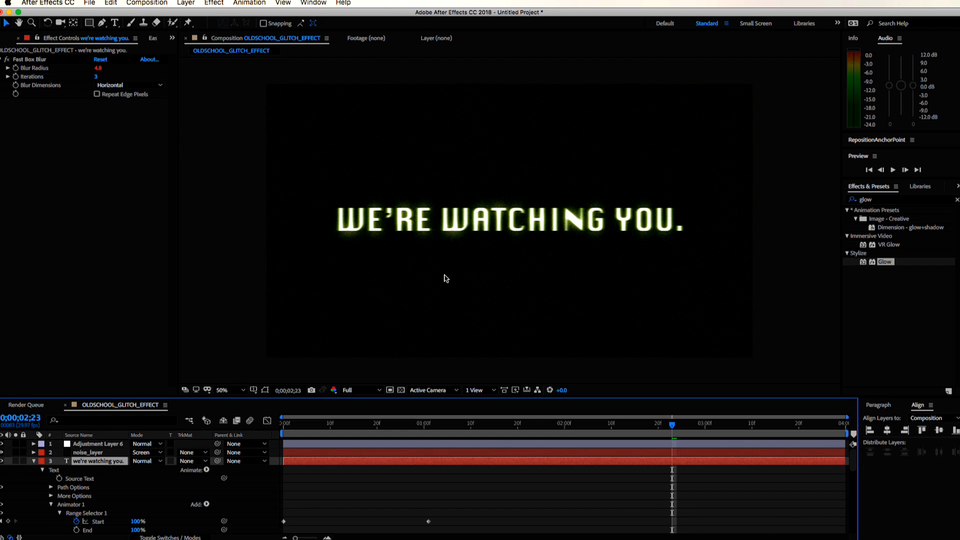
click(186, 4)
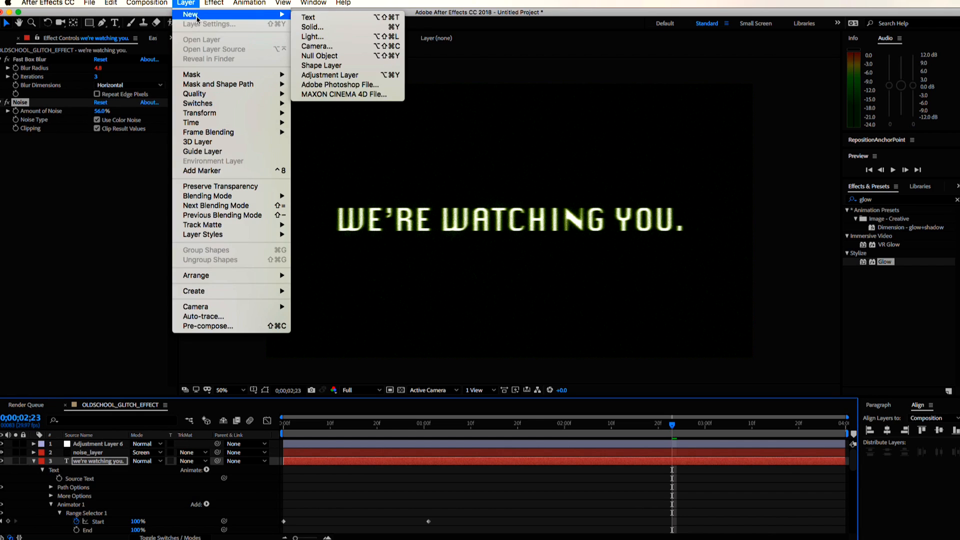
- Create a new solid named DISPLACEMENT for the fractal-noise mosaic map
click(312, 27)
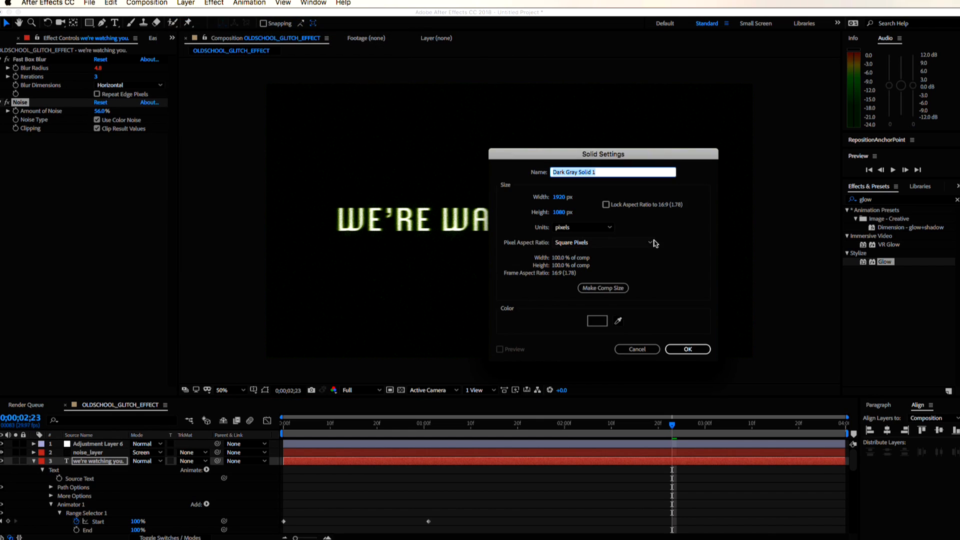
text(DISPLACEMENT)
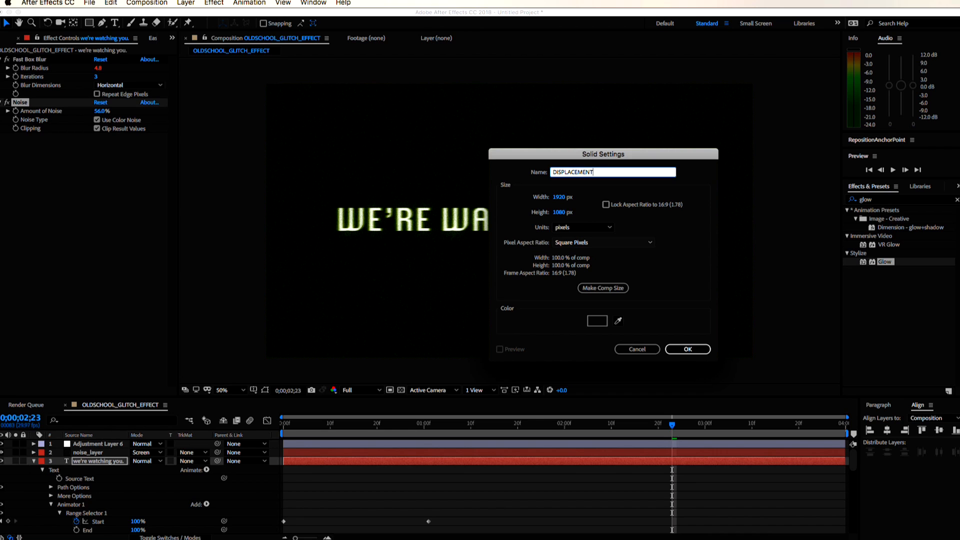
click(686, 349)
text(mosa)
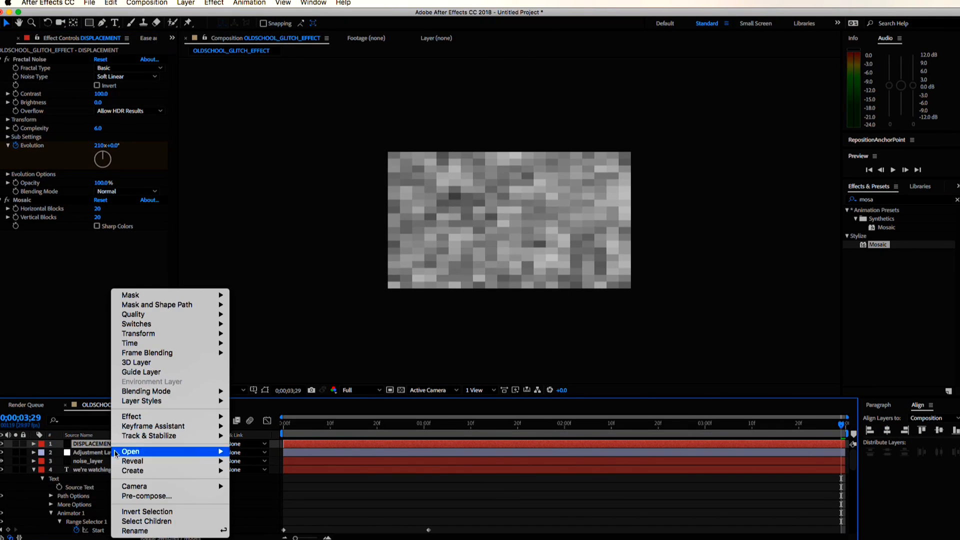
- Pre-compose DISPLACEMENT with all attributes moved and hide the resulting precomp
click(147, 496)
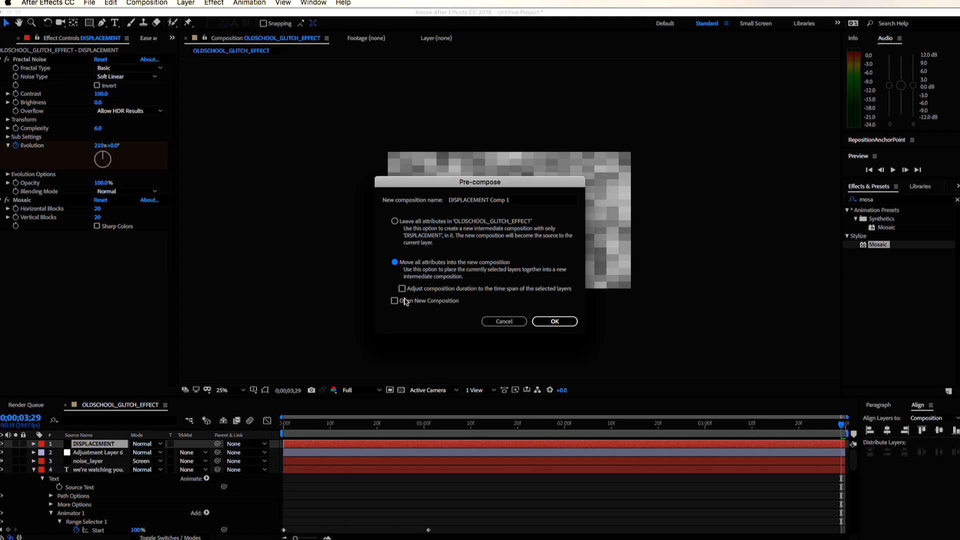
click(553, 321)
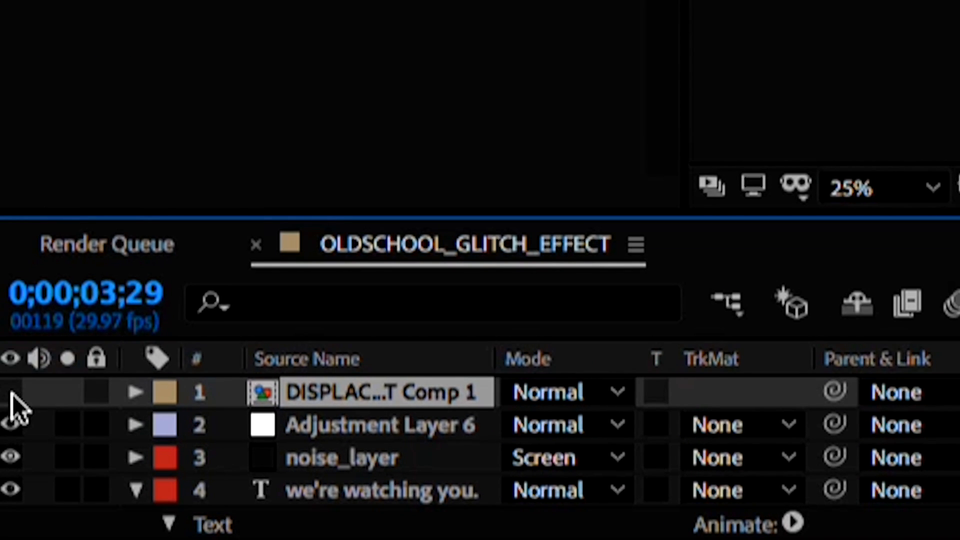
click(185, 3)
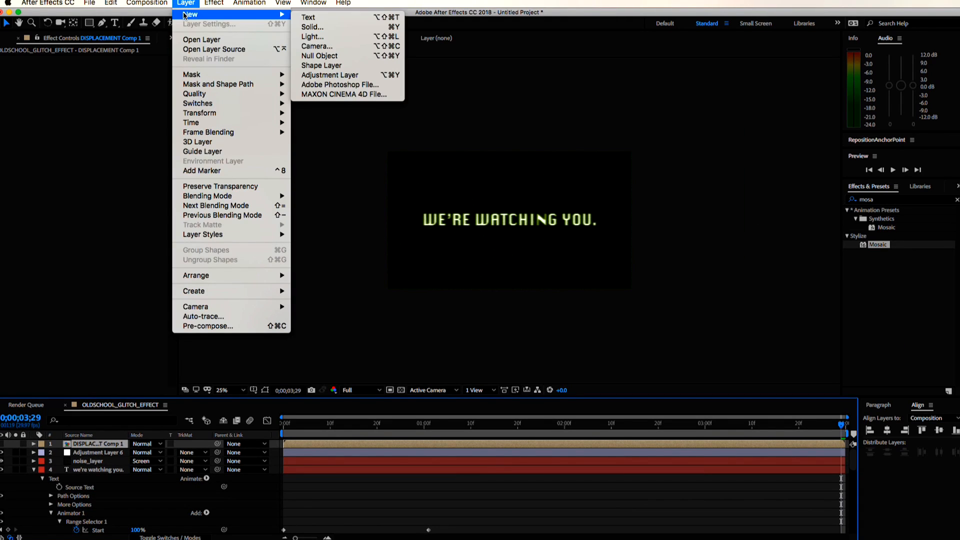
- Add Adjustment Layer 7 and move it directly above the text layer
click(329, 75)
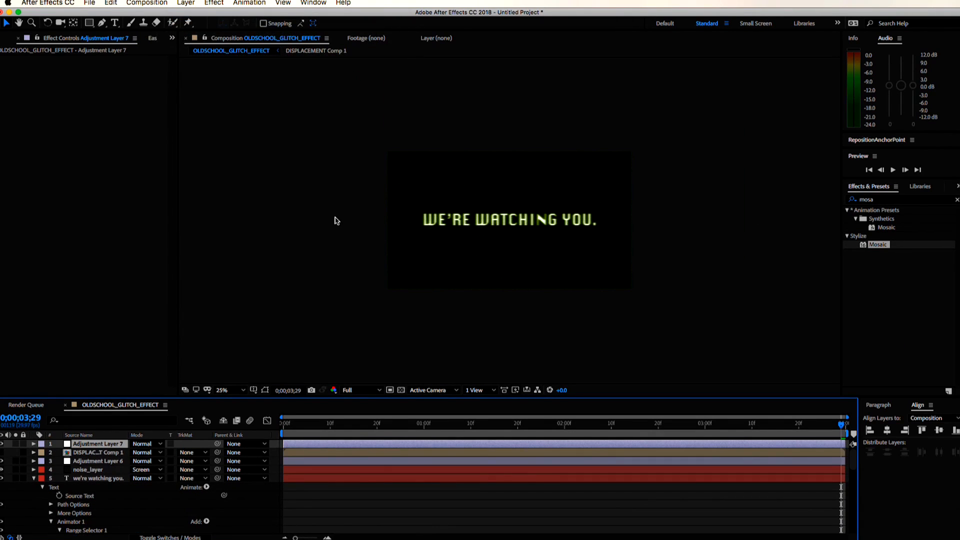
click(222, 390)
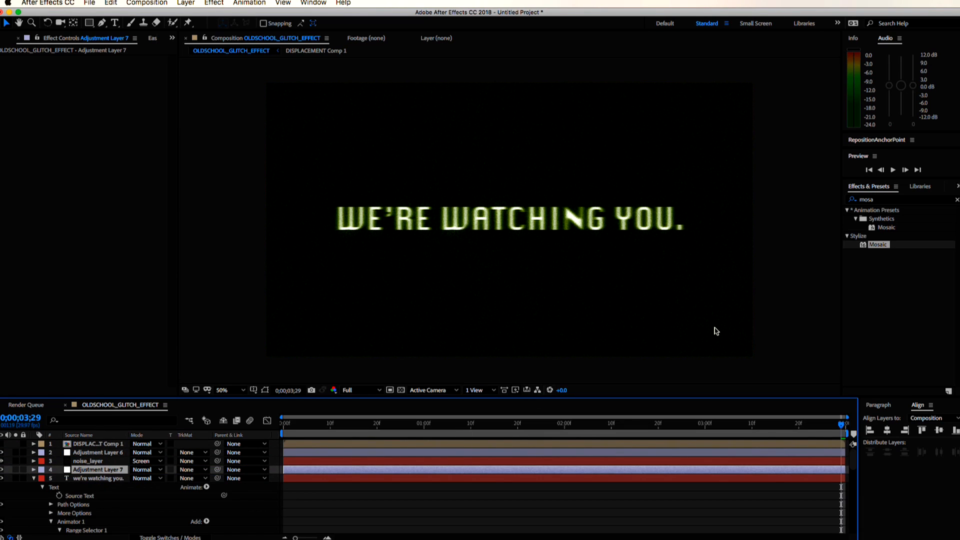
- Apply Displacement Map to Adjustment Layer 7 using DISPLACEMENT Comp 1 as the map layer
text(displace)
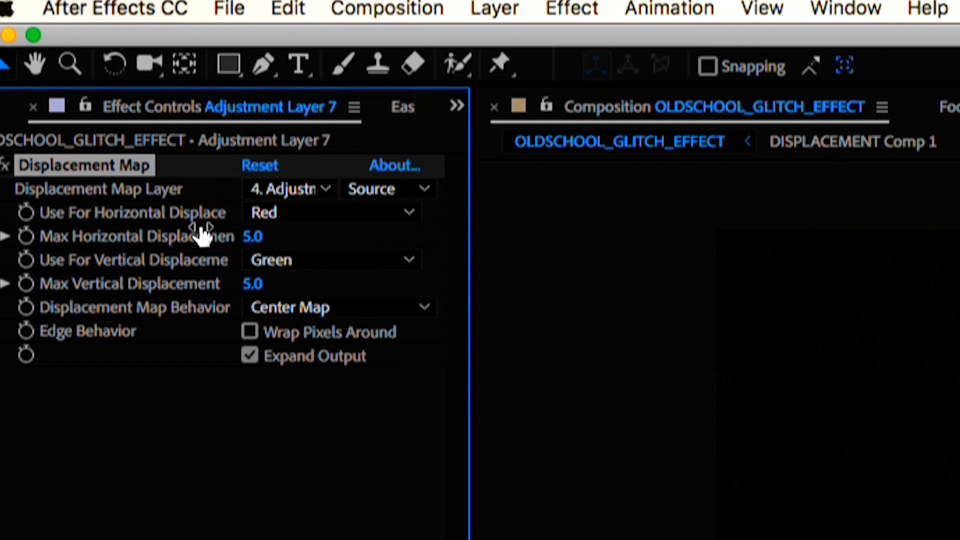
click(288, 189)
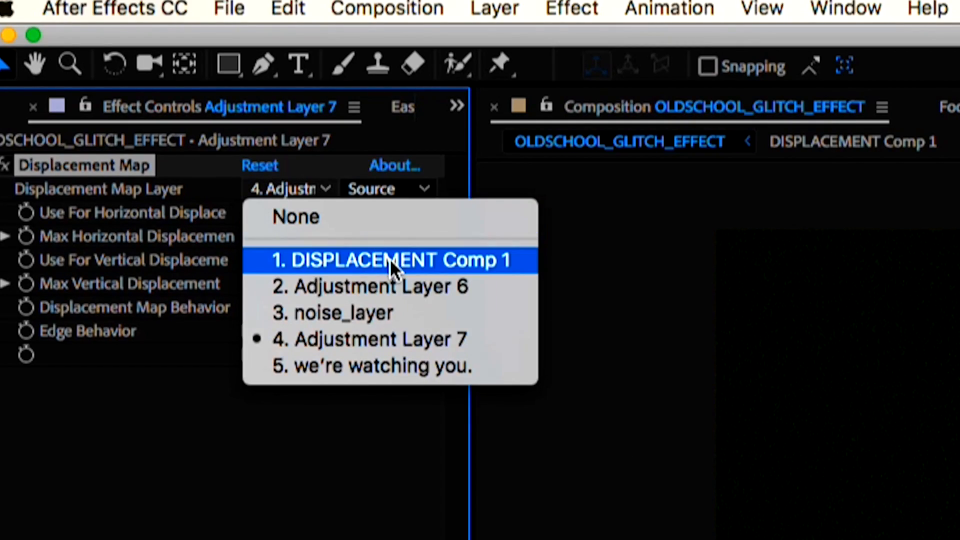
click(394, 260)
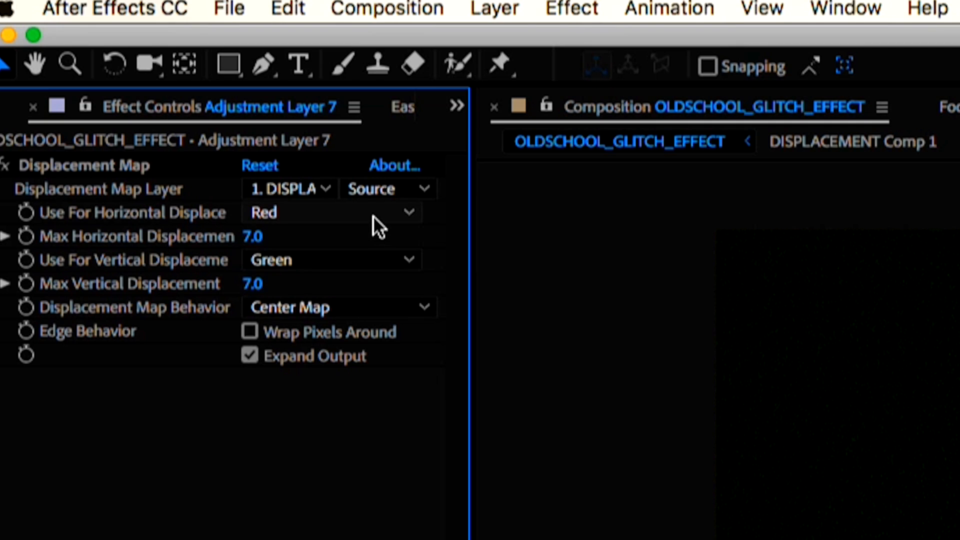
- Drive both displacement channels by Luminance and add a wiggle(40,12) expression to horizontal displacement
click(331, 212)
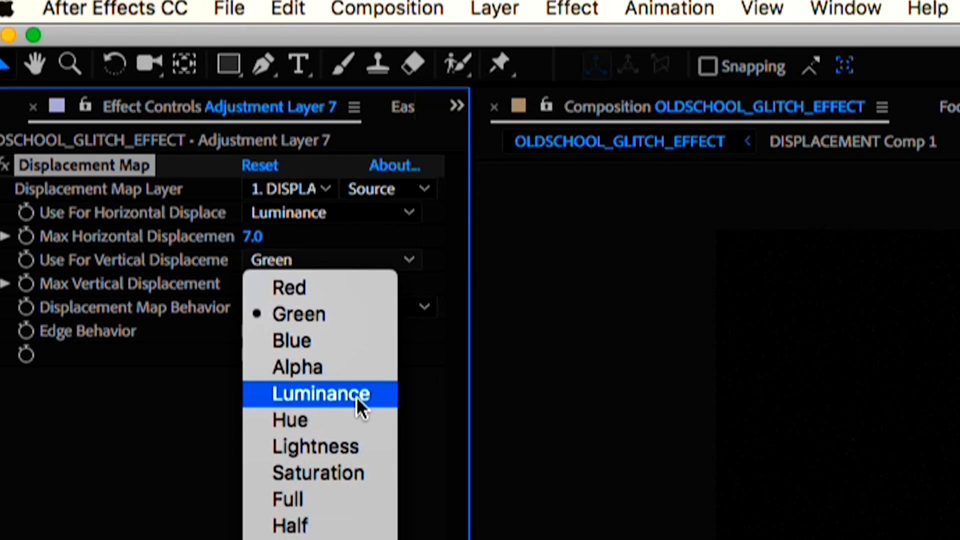
click(321, 393)
text(wiggle()
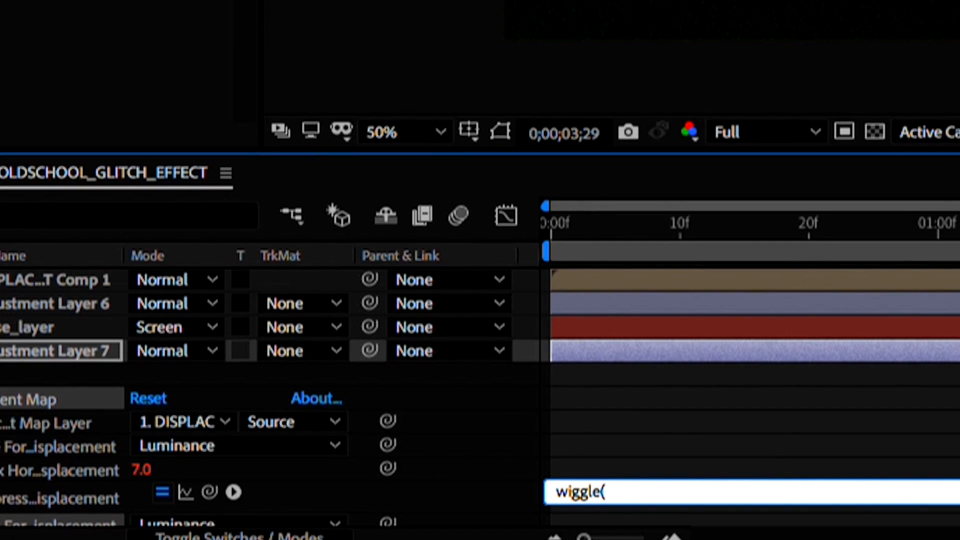
text(40,12))
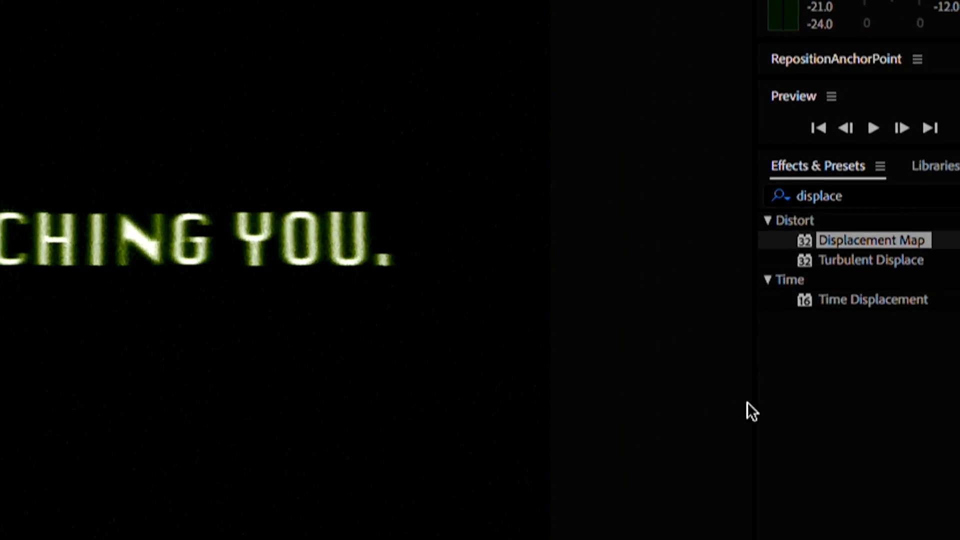
- Apply the Bad TV 3 - weak preset to a new adjustment layer and reduce the Wave Warp height
text(tv)
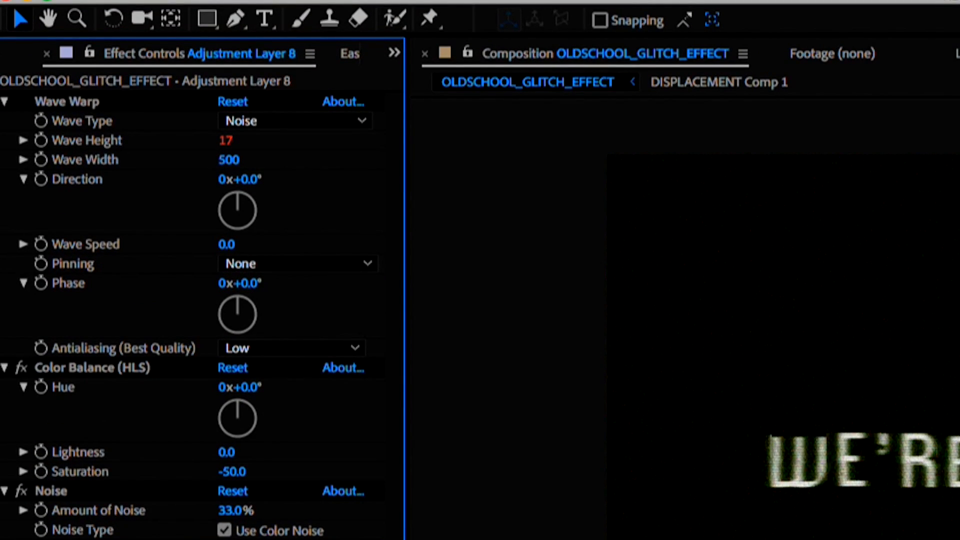
drag(225, 140, 230, 135)
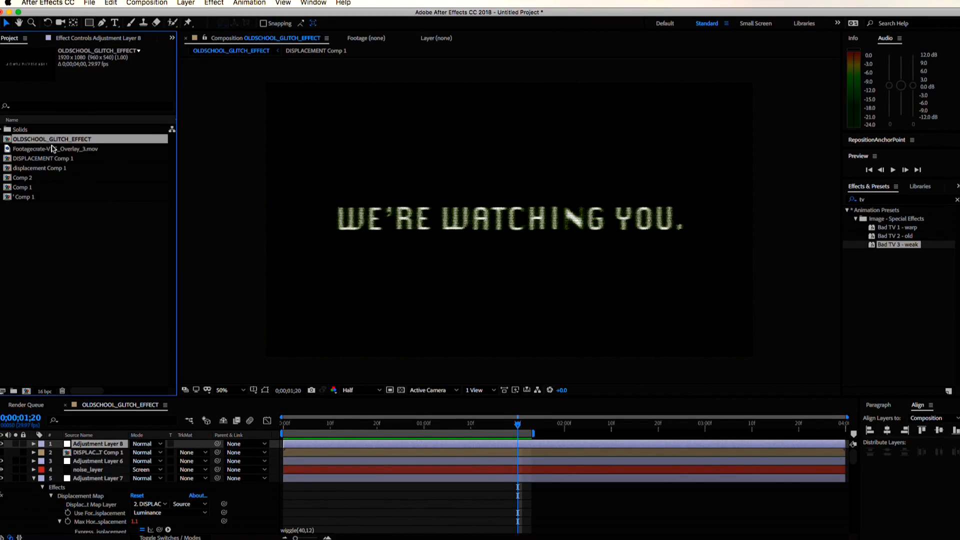
- Select Footagecrate-VHS_Overlay_3.mov in the Project panel and preview VHS Overlay 3 on FootageCrate in Safari
click(55, 148)
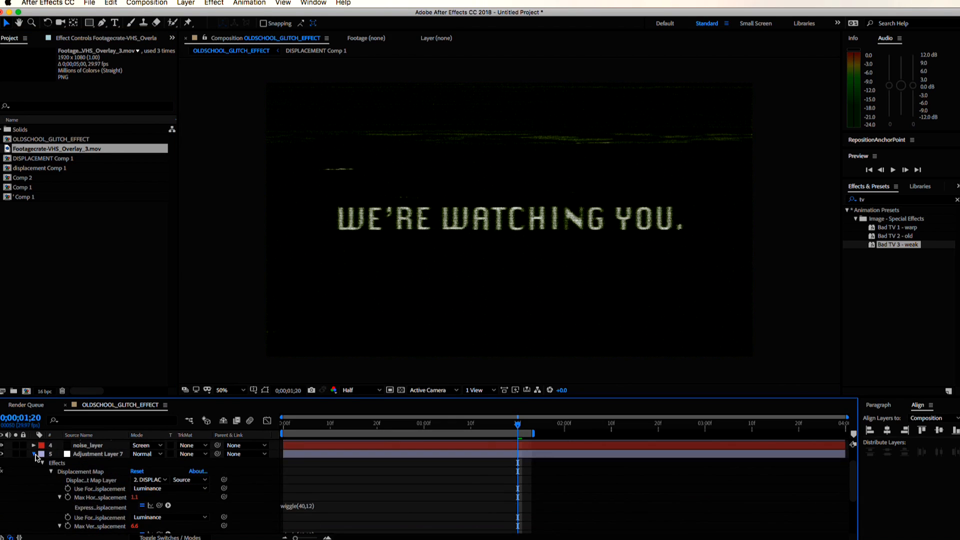
click(35, 456)
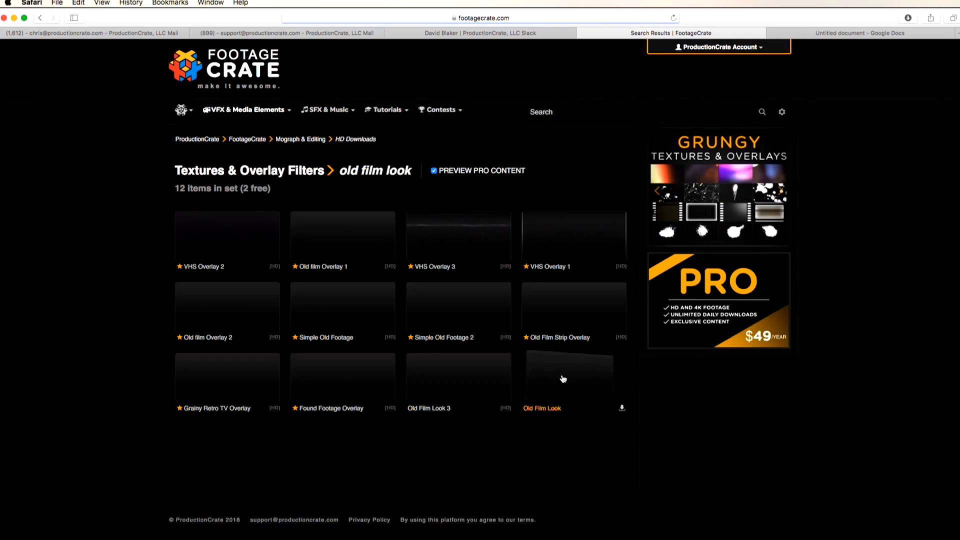
click(458, 236)
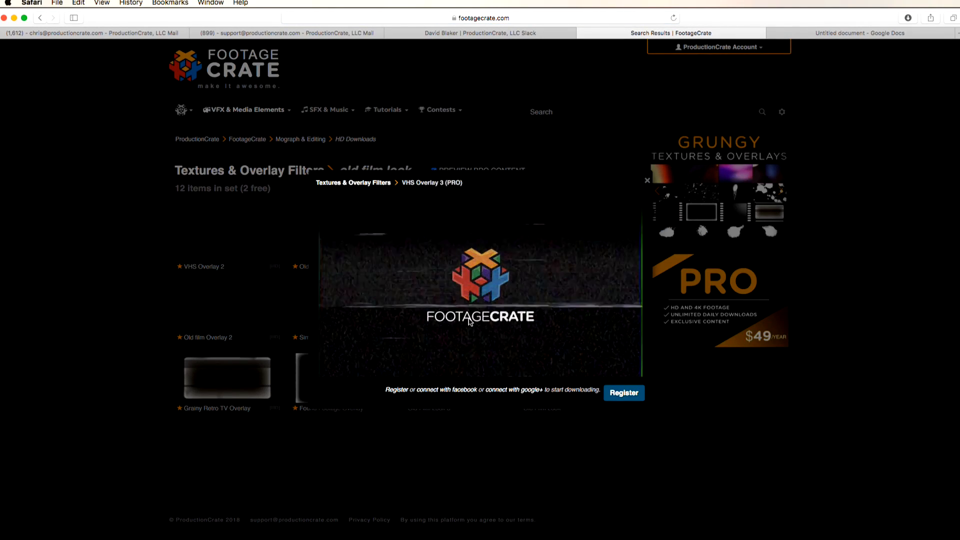